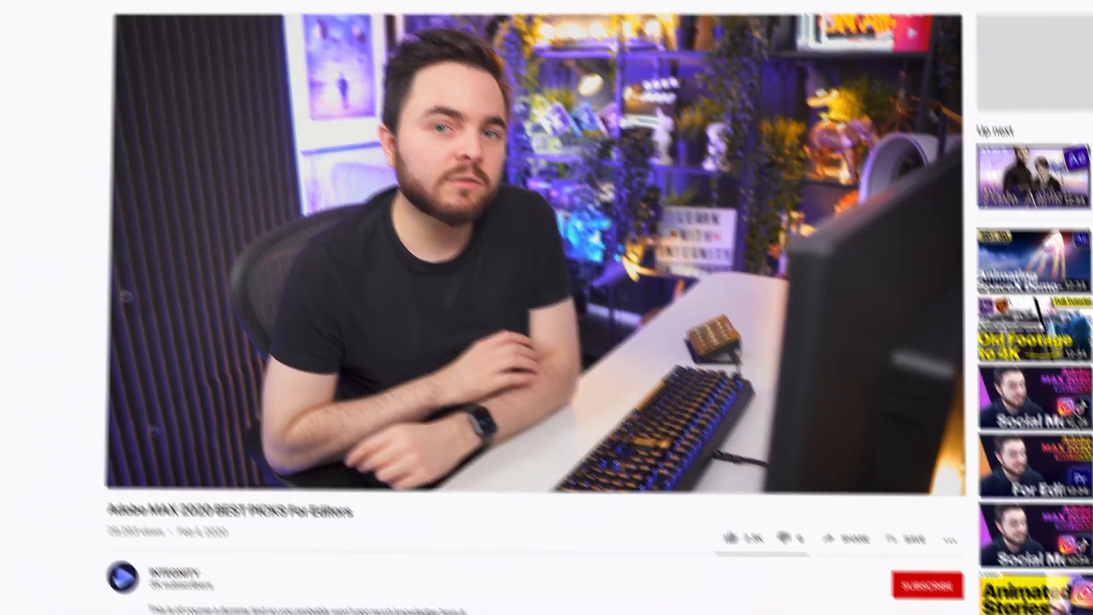
# - Subscribe to the channel behind the Adobe MAX 2020 best picks video
pyautogui.click(928, 584)
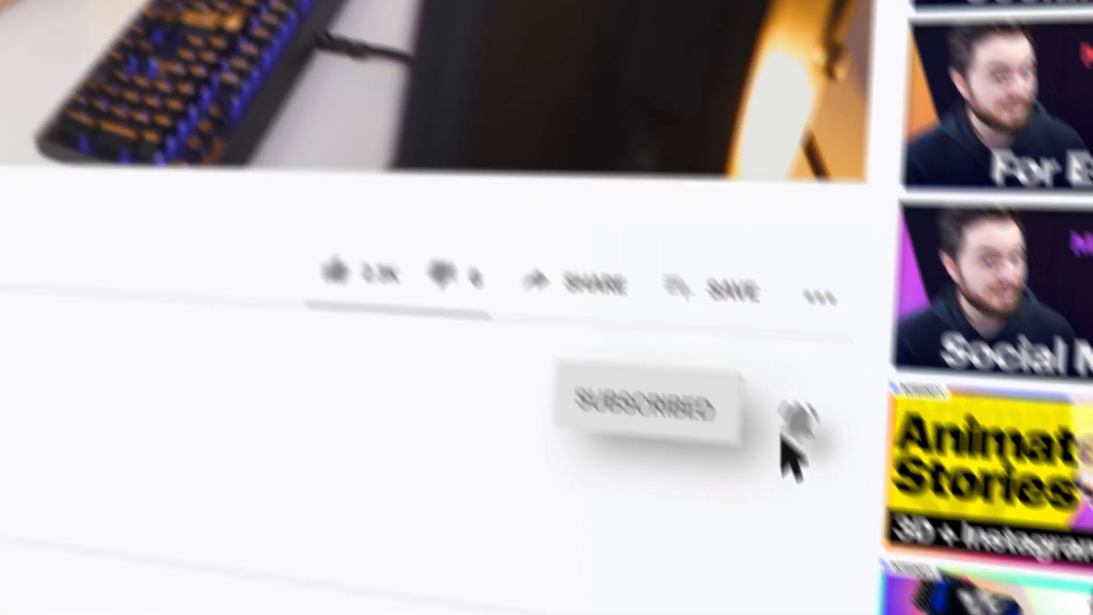